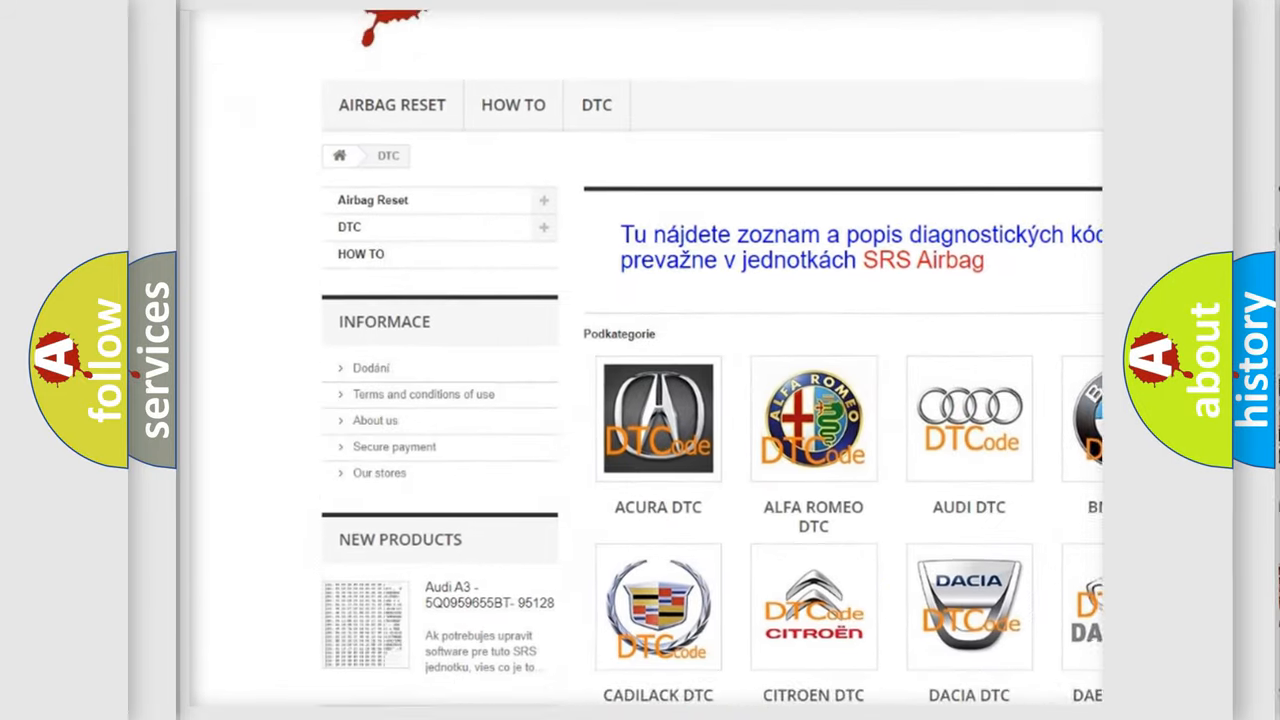
scroll("down", 3)
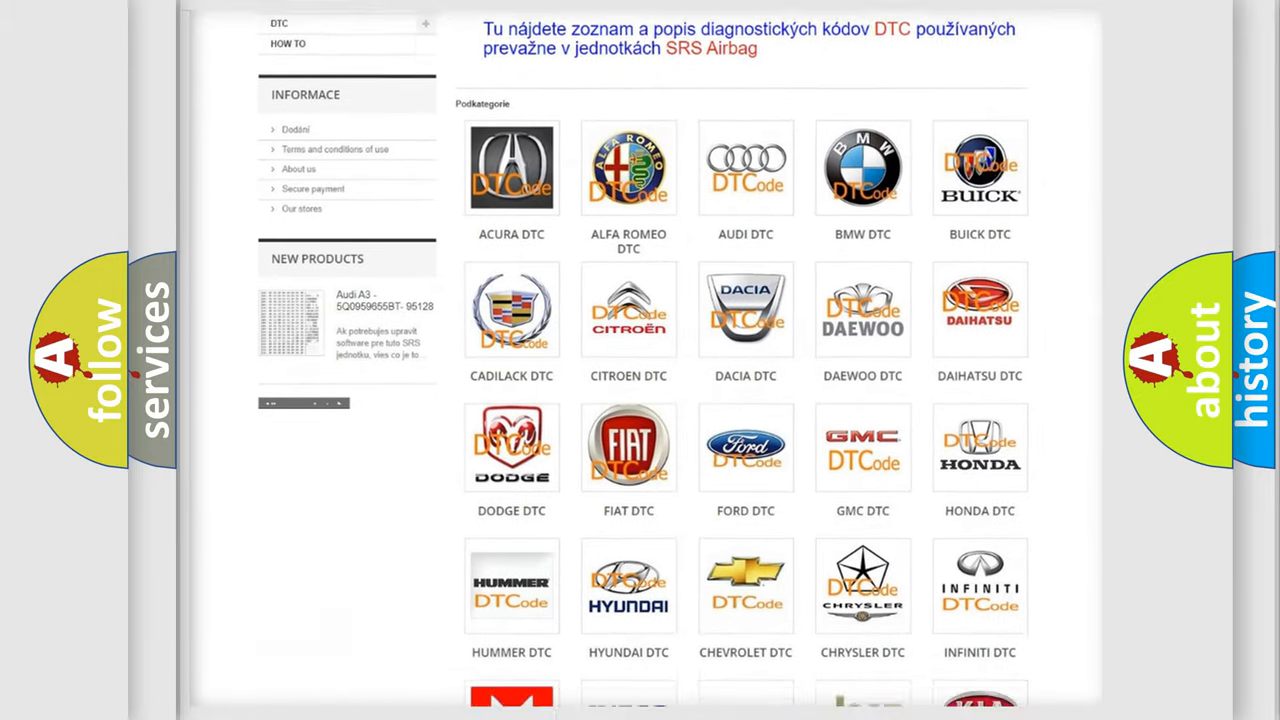
scroll("down", 3)
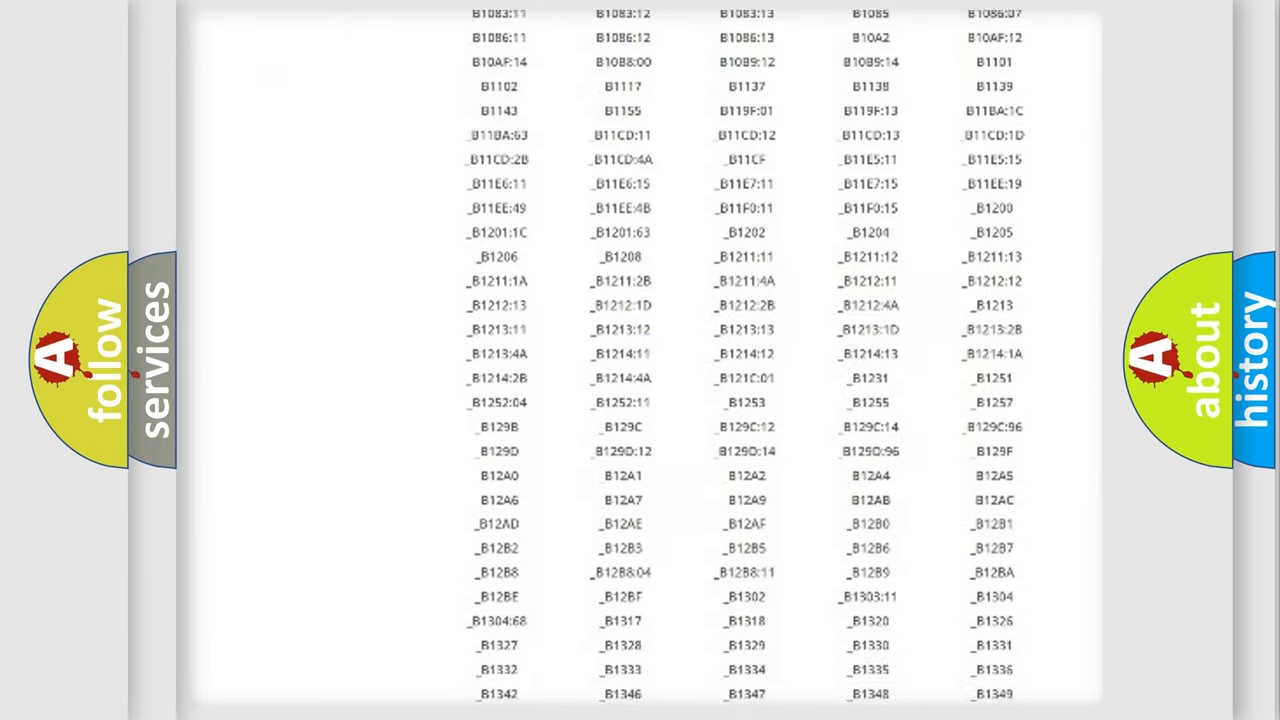
scroll("down", 3)
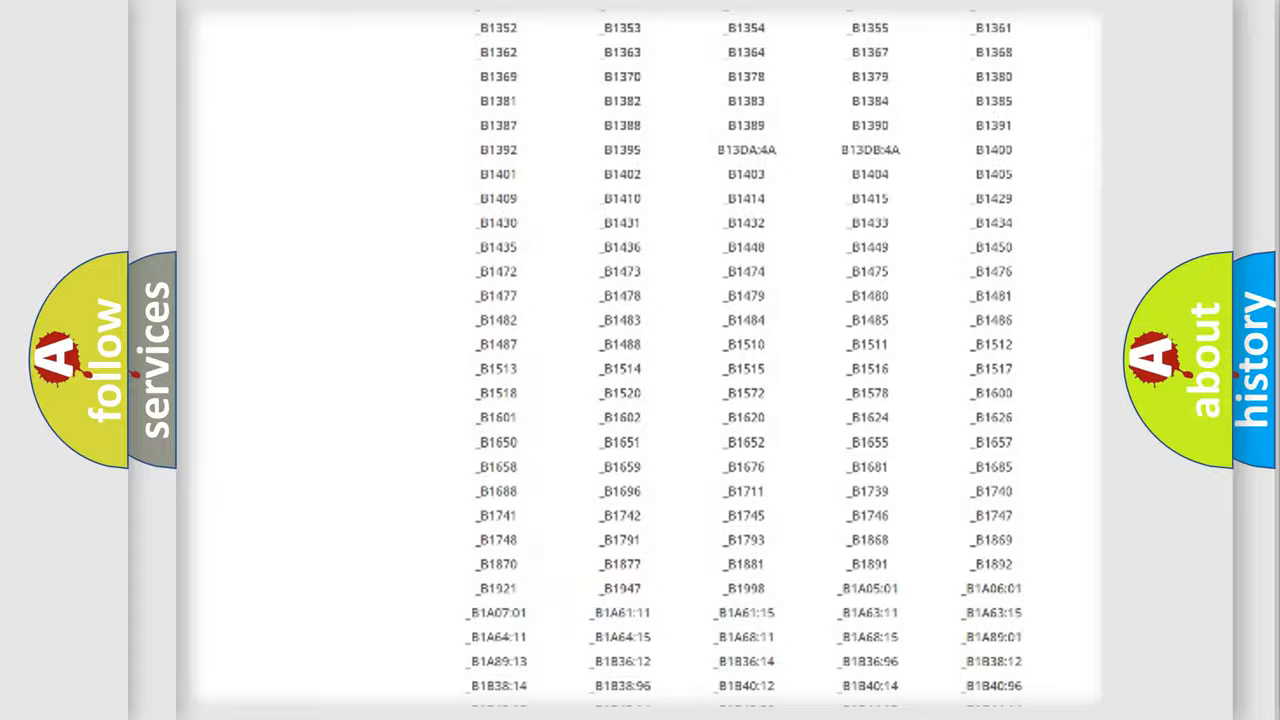